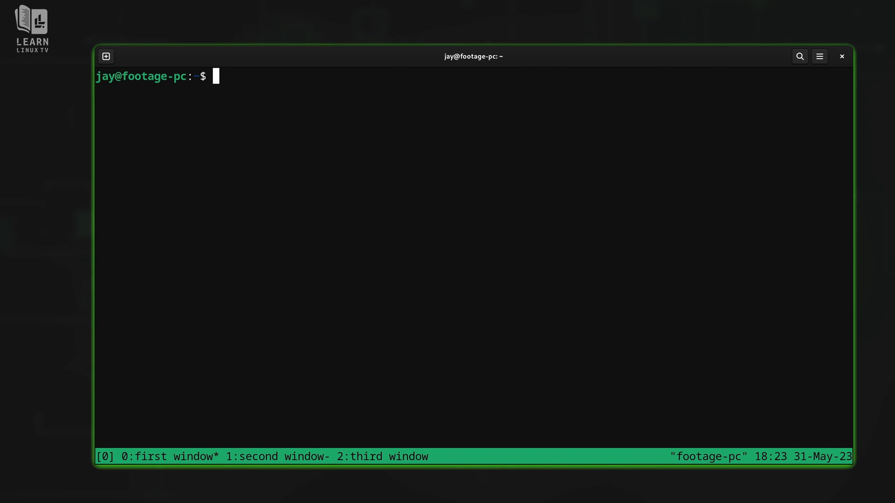
# Enter htop in the last tmux window before leaving the three-window session
pyautogui.write('htop')
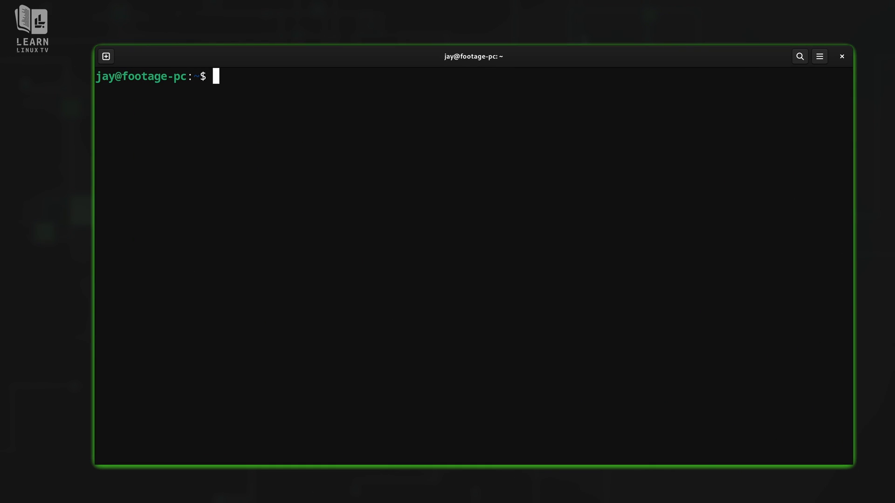
# Start a fresh tmux session with one bash window and begin another tmux command inside it
pyautogui.write('tmux')
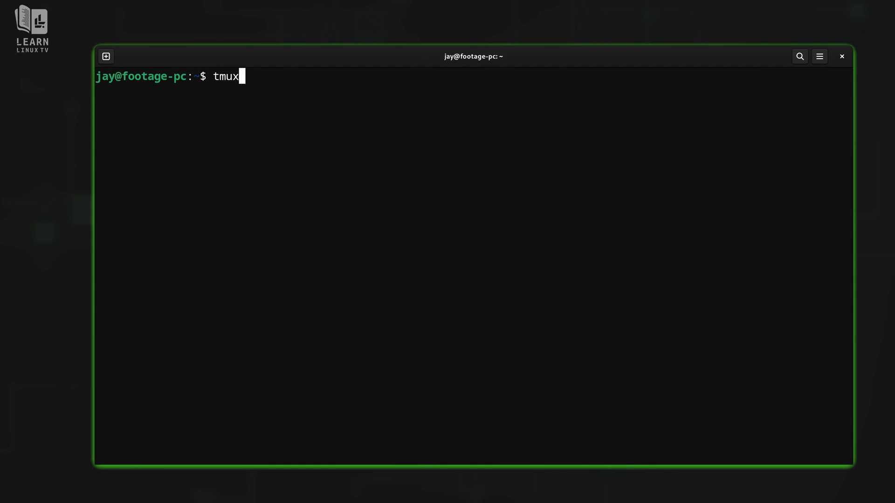
pyautogui.press('Return')
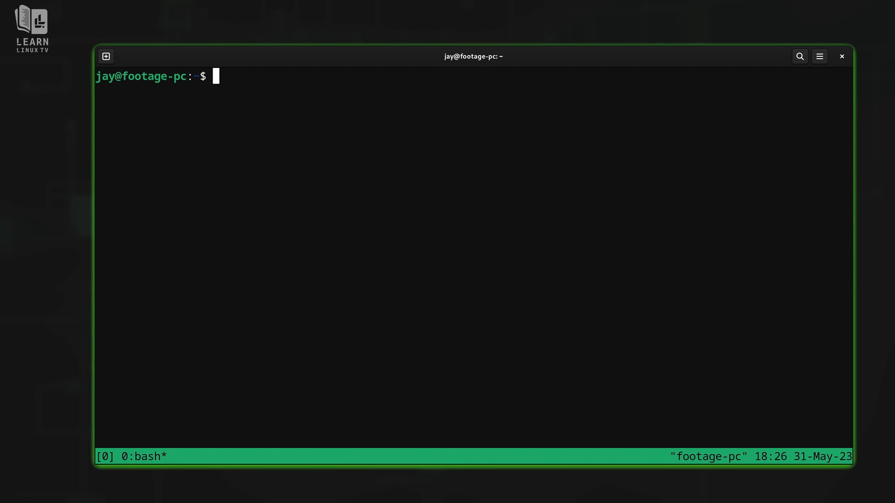
pyautogui.write('tmux')
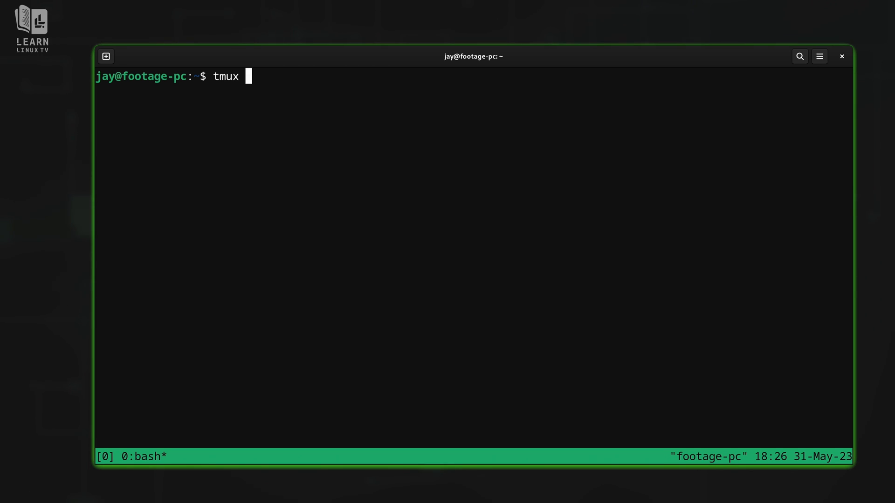
# Run tmux new-window to add a second bash window to the session
pyautogui.write('new-')
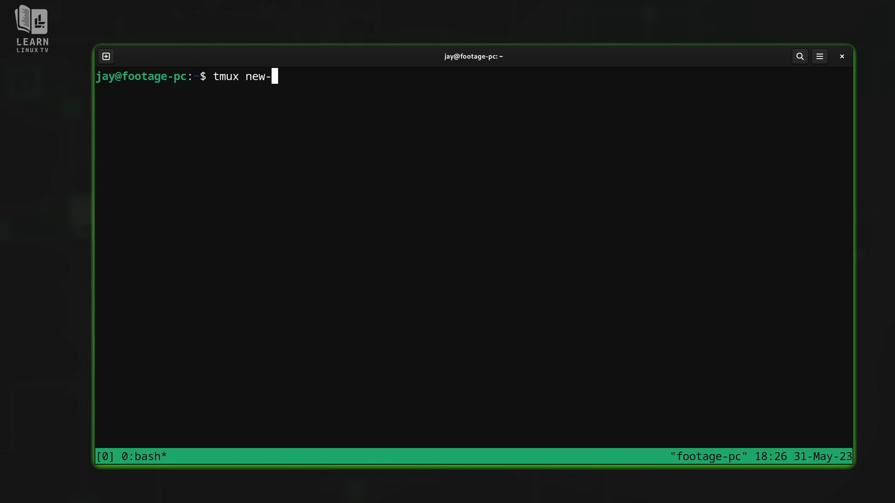
pyautogui.write('window')
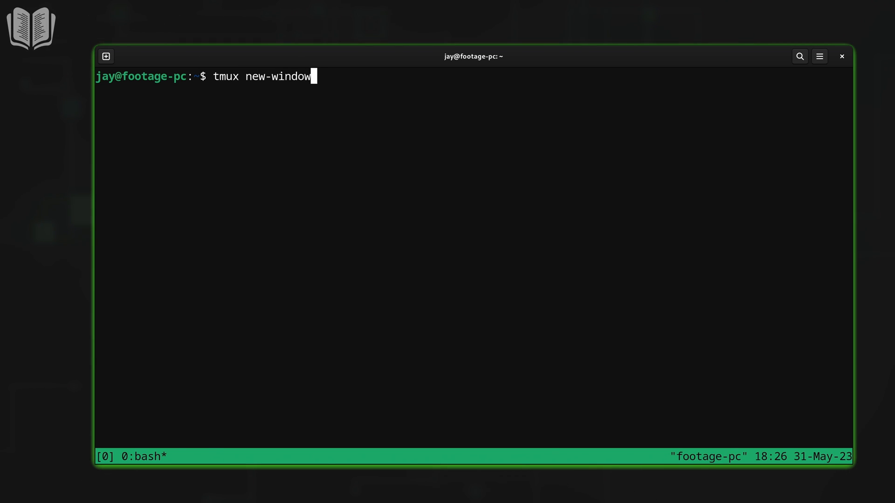
pyautogui.press('Return')
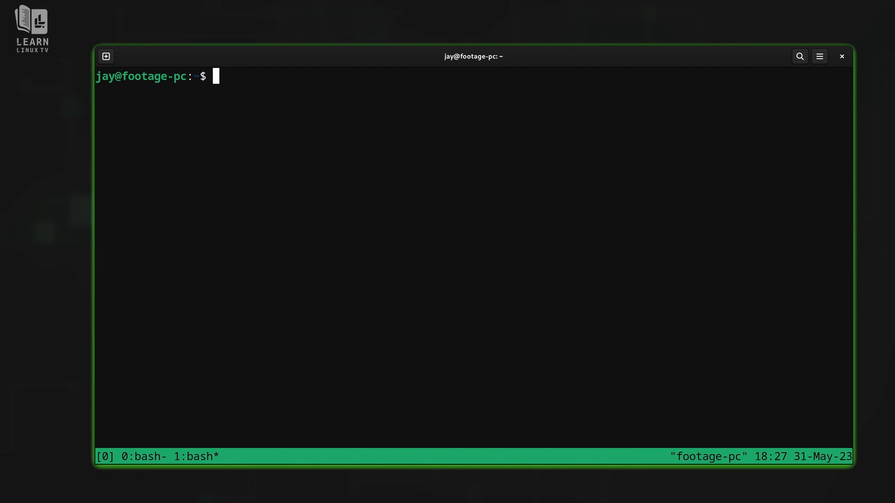
# Run tmux new-window again to bring the session to four bash windows
pyautogui.write('tmux')
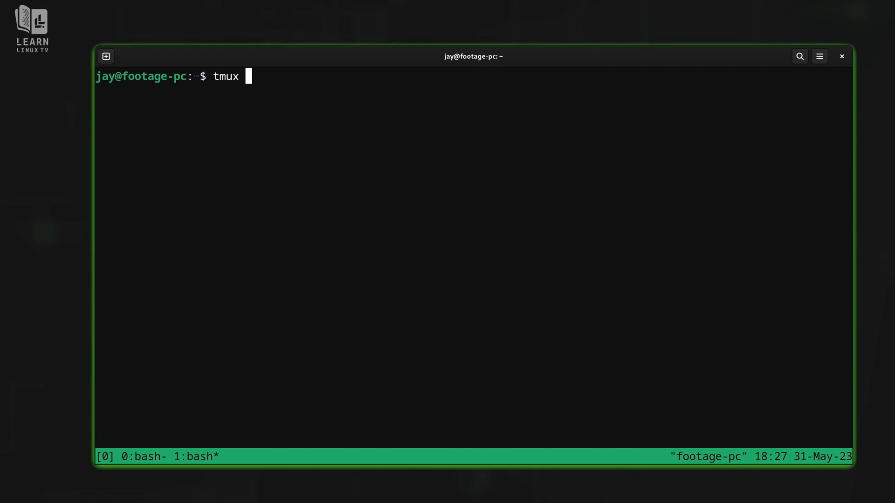
pyautogui.write('new-window')
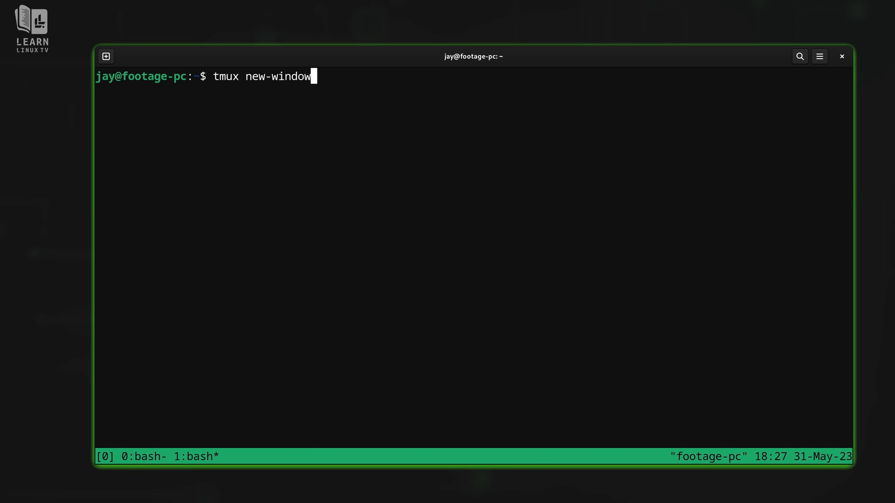
pyautogui.press('Return')
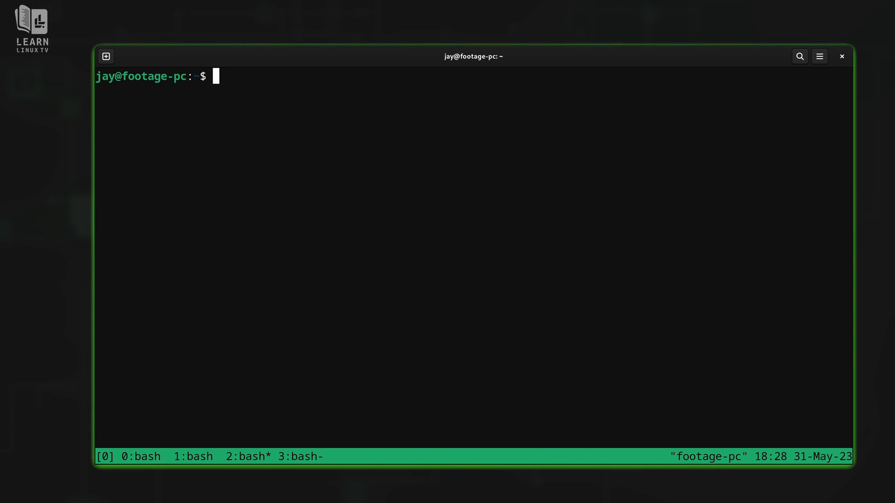
# List the home folder with ls, then launch htop in window 0
pyautogui.write('ls')
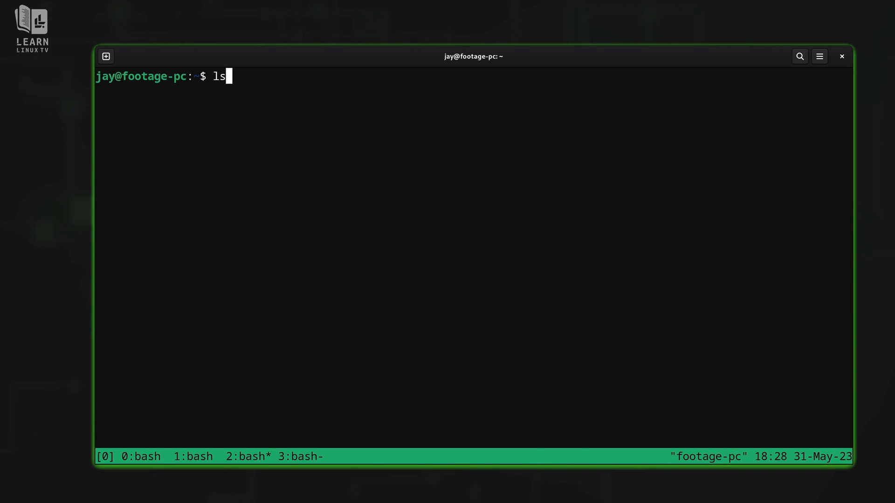
pyautogui.press('Return')
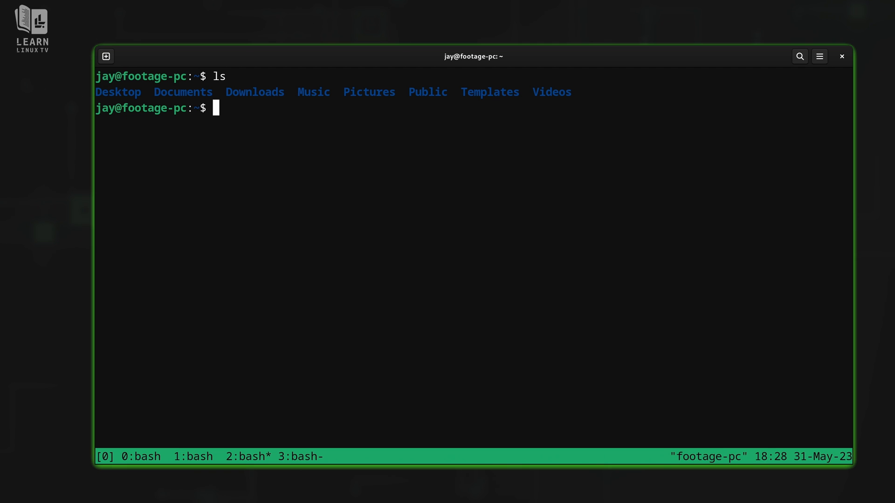
pyautogui.write('tmux new-window')
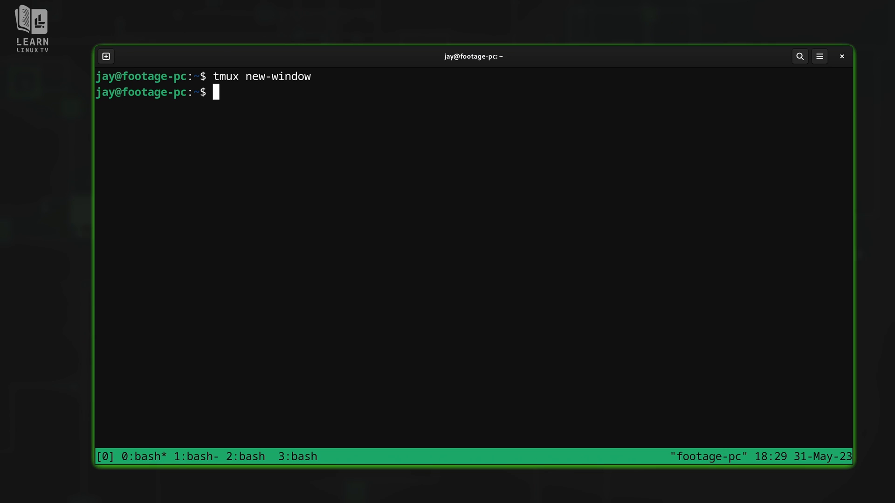
pyautogui.write('htop')
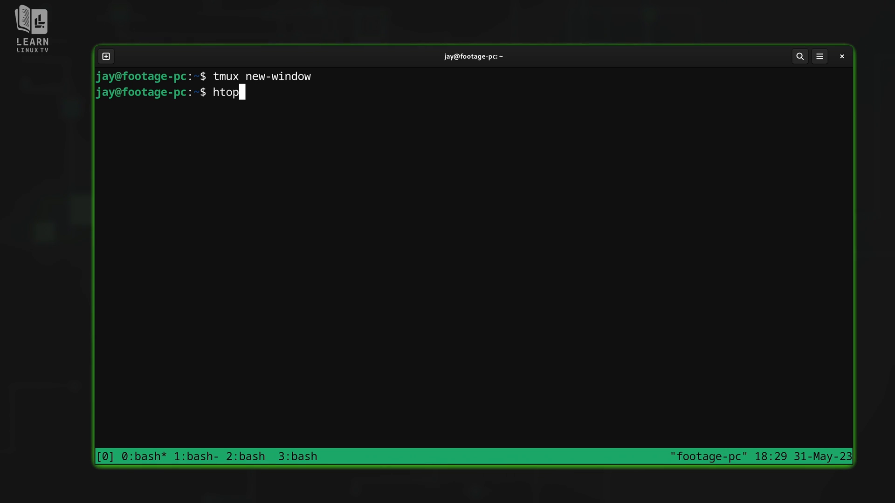
pyautogui.press('Return')
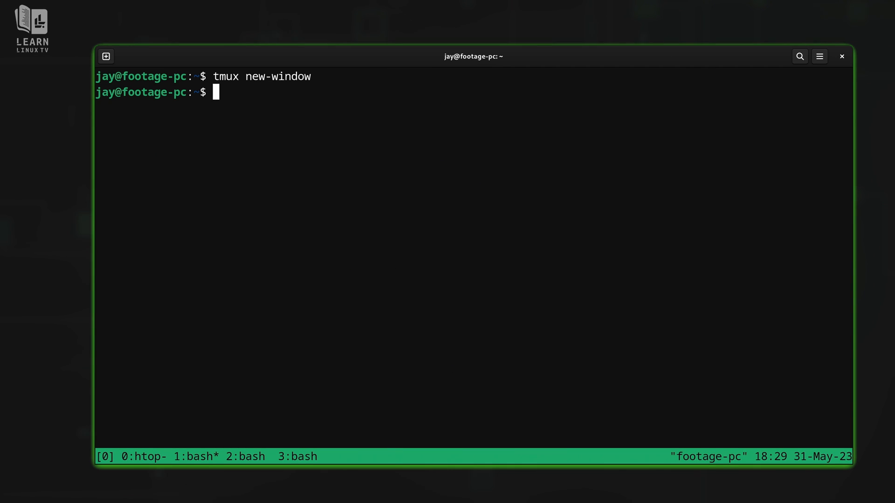
# Start sudo apt update in window 1 and stop it at the password prompt
pyautogui.write('sudo apt update')
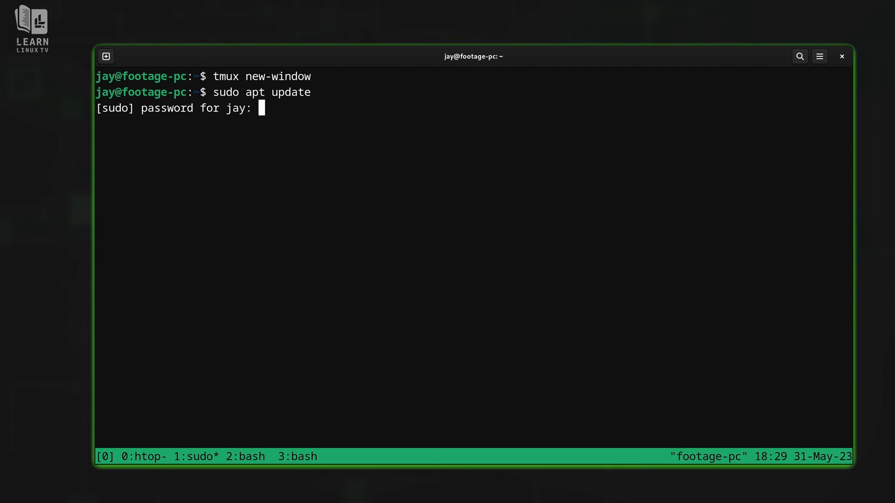
pyautogui.press('Return')
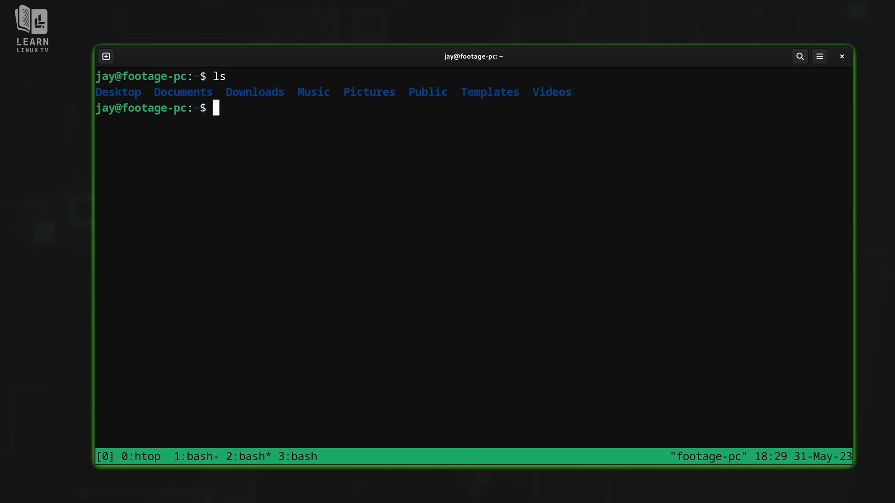
pyautogui.press('Return')
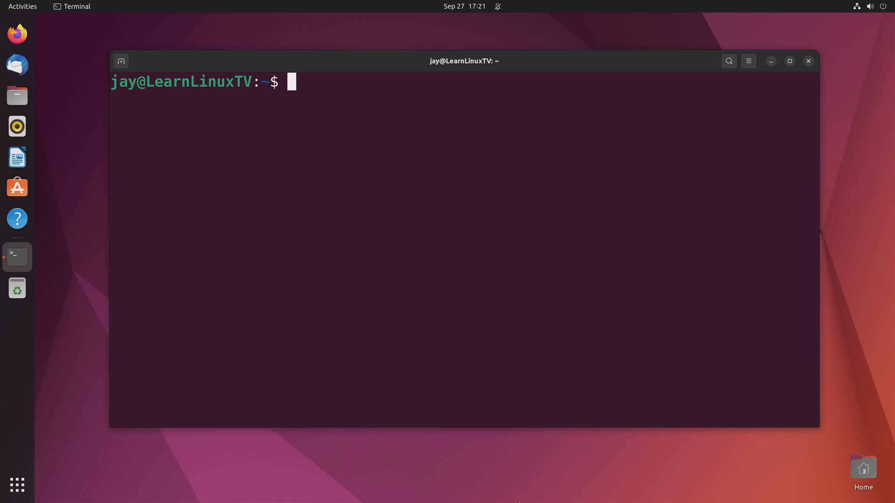
# Run sudo apt install mainline and answer Y to pull in its dependencies
pyautogui.write('sudo apt install')
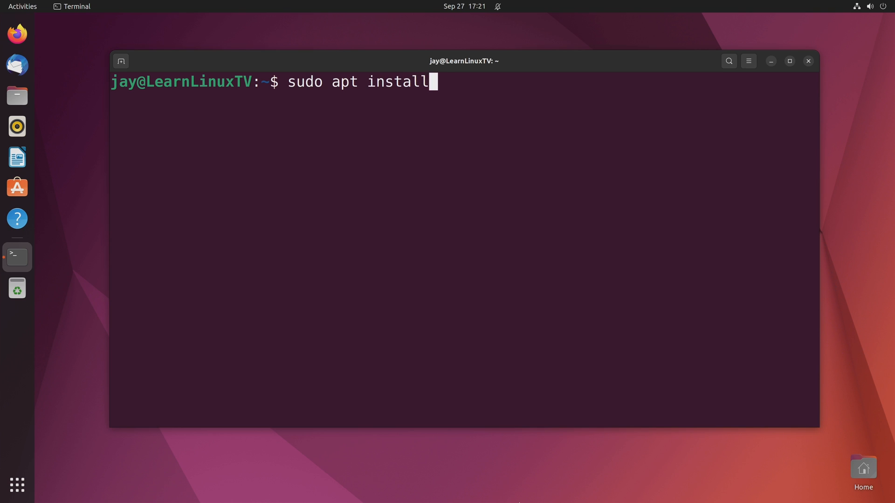
pyautogui.write('mainline')
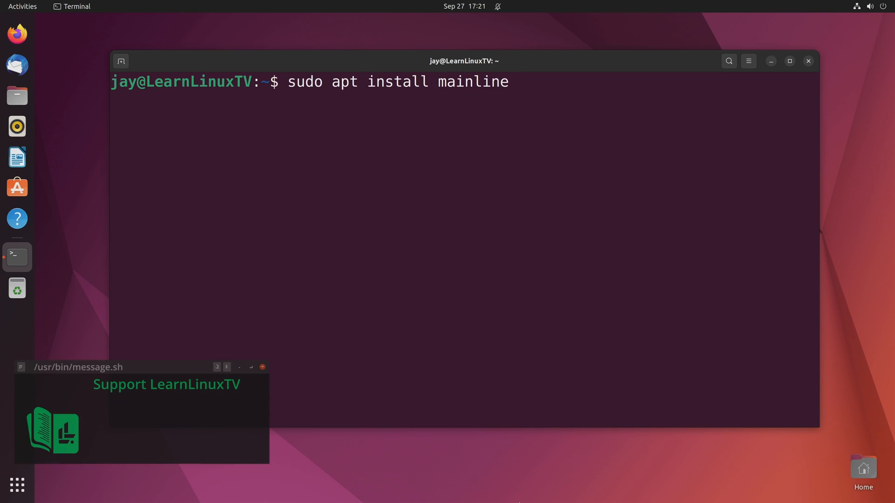
pyautogui.press('Return')
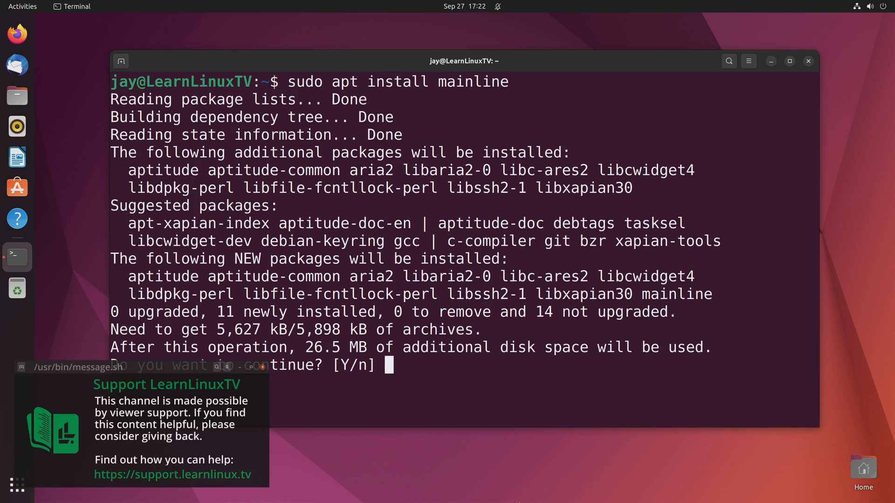
pyautogui.write('Y')
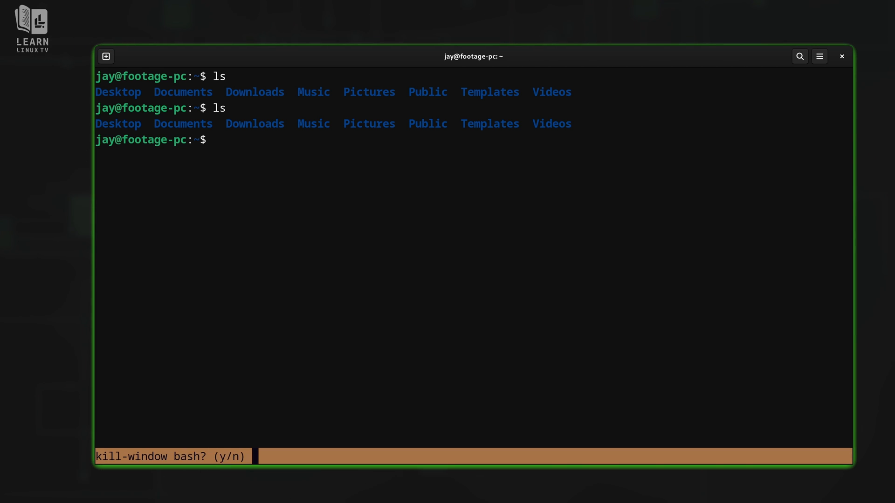
# Answer n at the kill-window bash? (y/n) prompt to keep the window open
pyautogui.write('n')
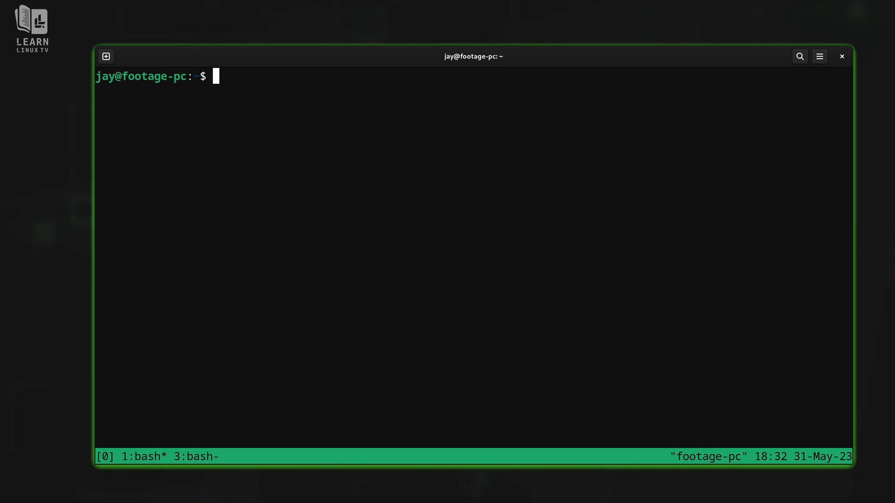
# Run the htop process monitor in the current tmux window
pyautogui.write('htop')
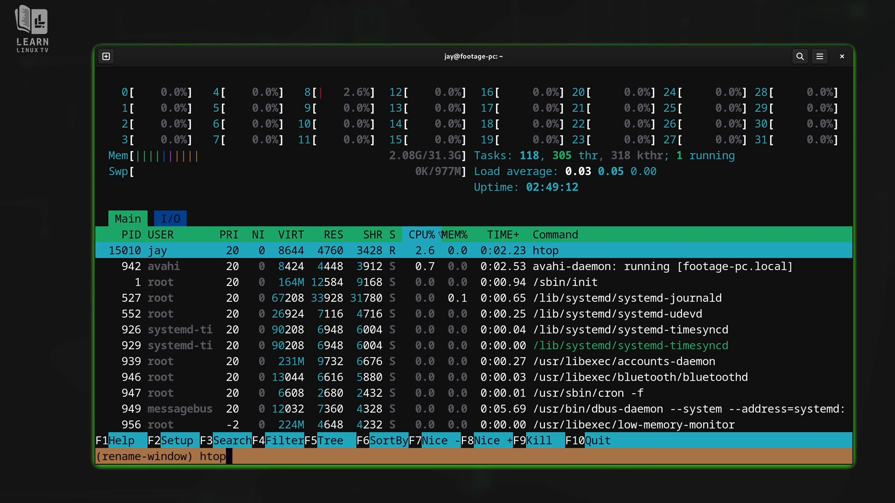
# Replace the window name htop with monitoring at the rename-window prompt
pyautogui.press('BackSpace')
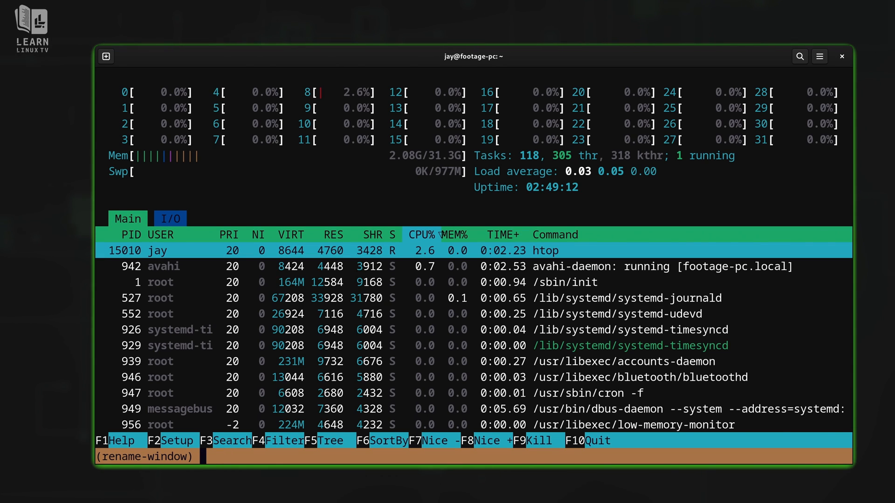
pyautogui.write('m')
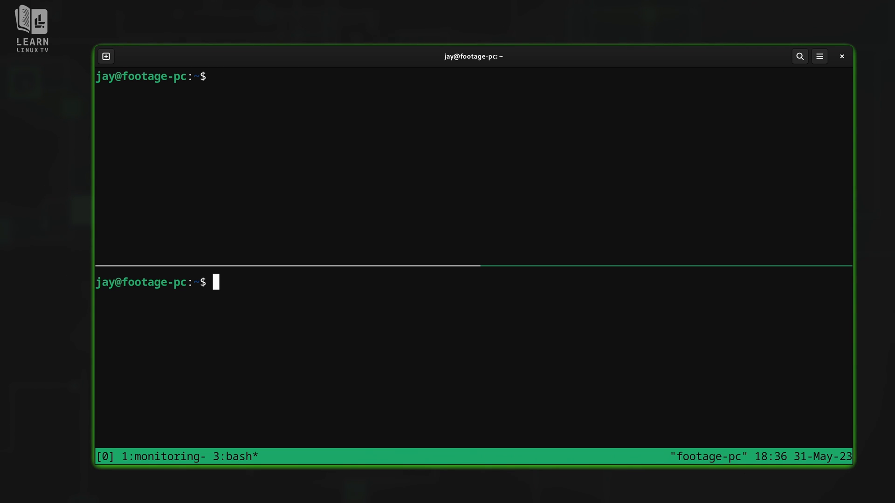
# Rename the split window to new-name with tmux rename-window from its shell
pyautogui.write('tmux')
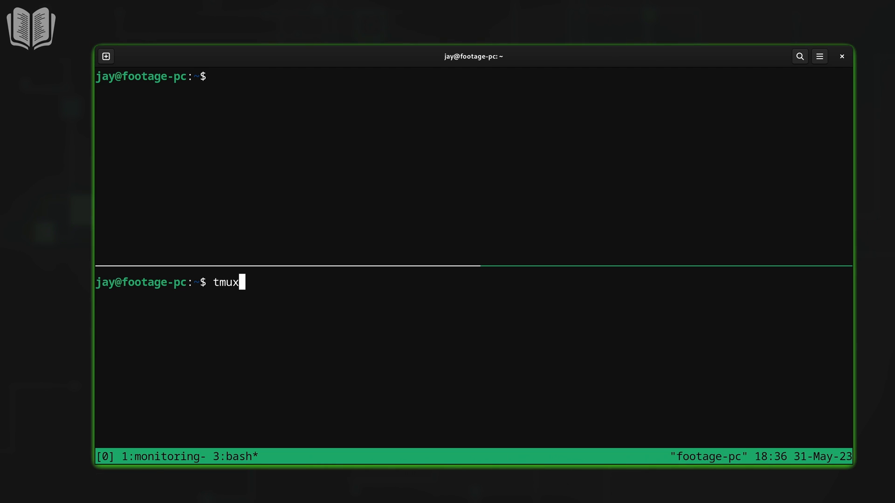
pyautogui.write('ren')
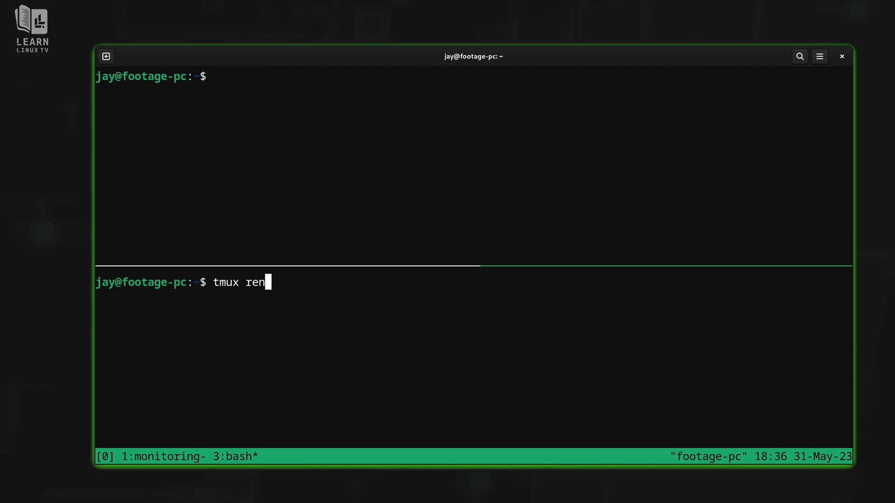
pyautogui.write('ame-window')
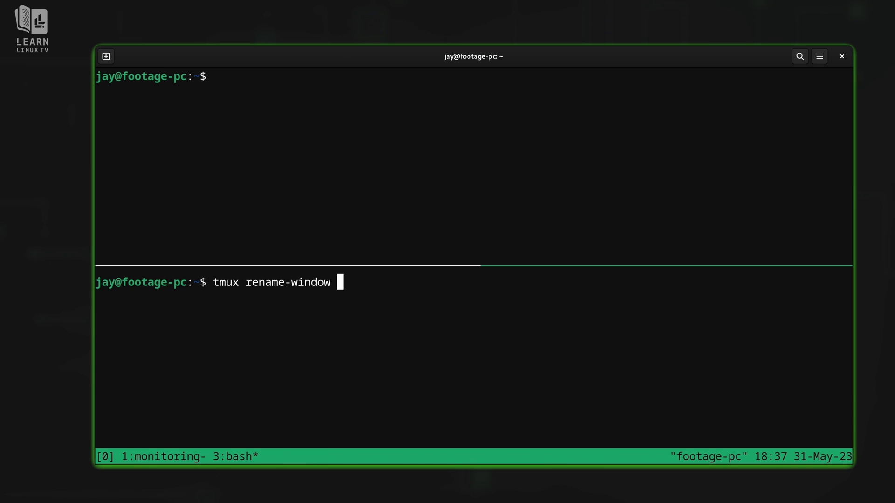
pyautogui.write('new-nam')
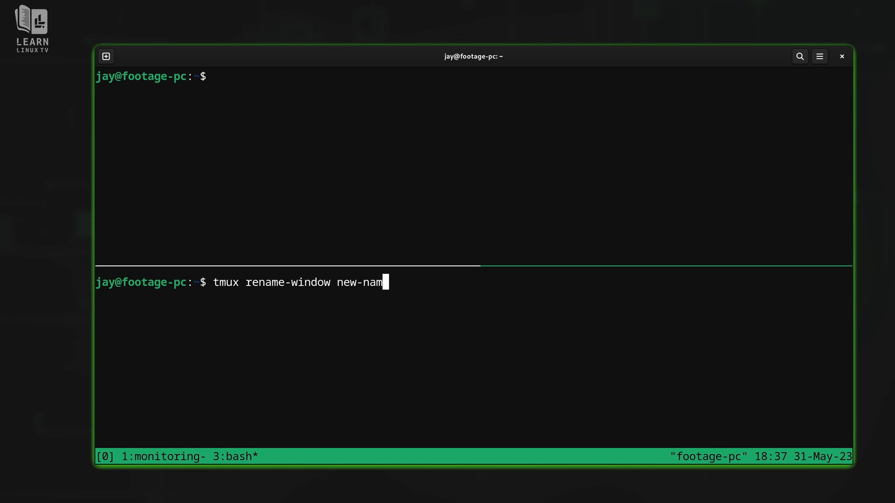
pyautogui.write('e')
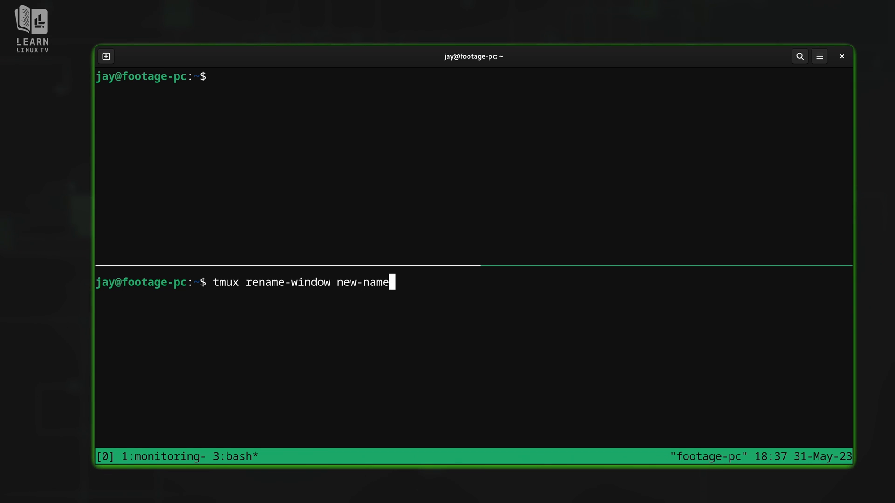
pyautogui.press('Return')
pyautogui.write('new')
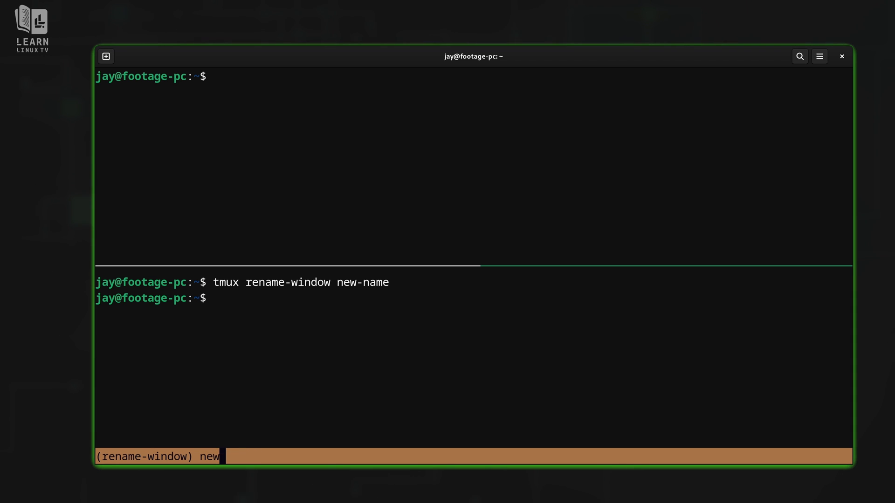
# Rename the window again to second at the rename-window prompt
pyautogui.write('secon')
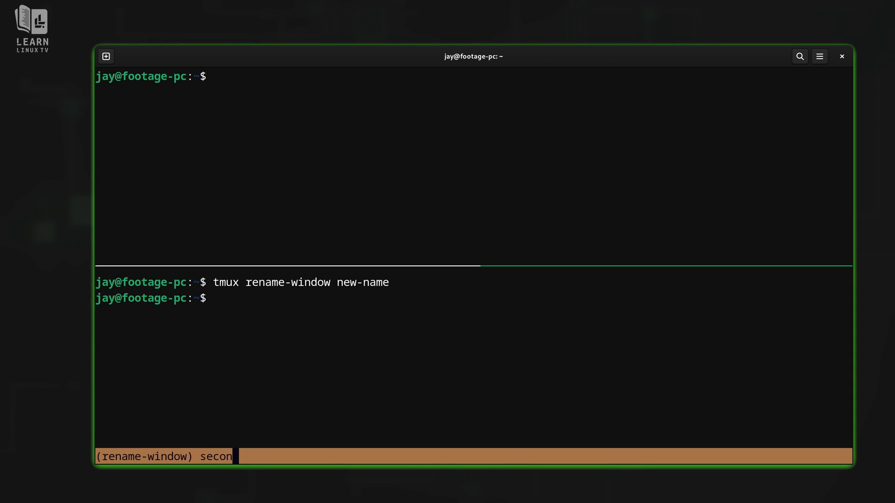
pyautogui.press('Return')
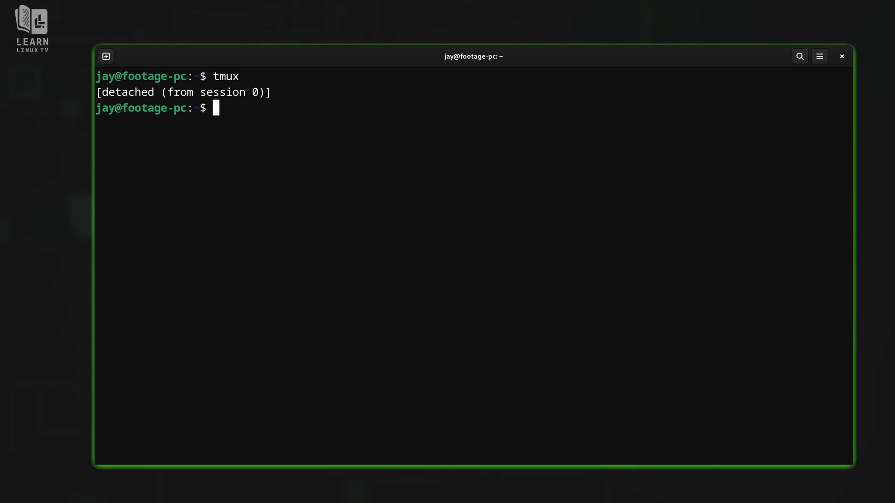
# Reattach to session 0 with 'tmux attach', restoring the monitoring and second windows
pyautogui.write('tmux att')
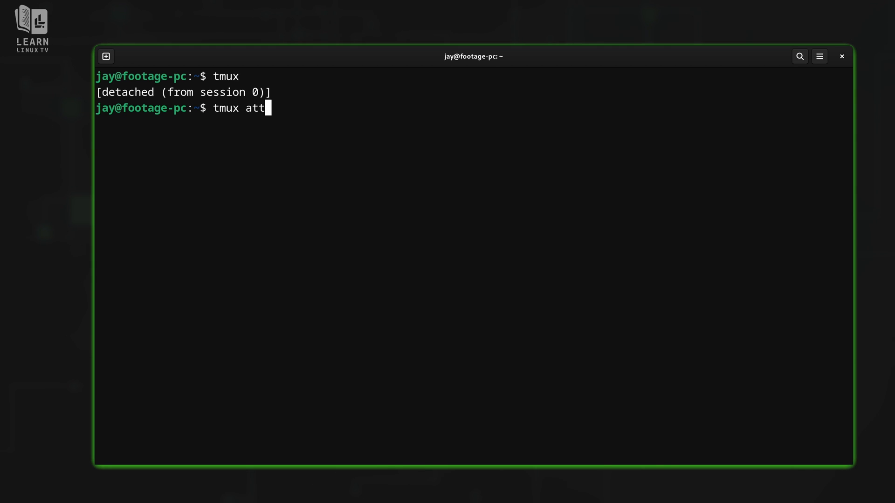
pyautogui.press('Return')
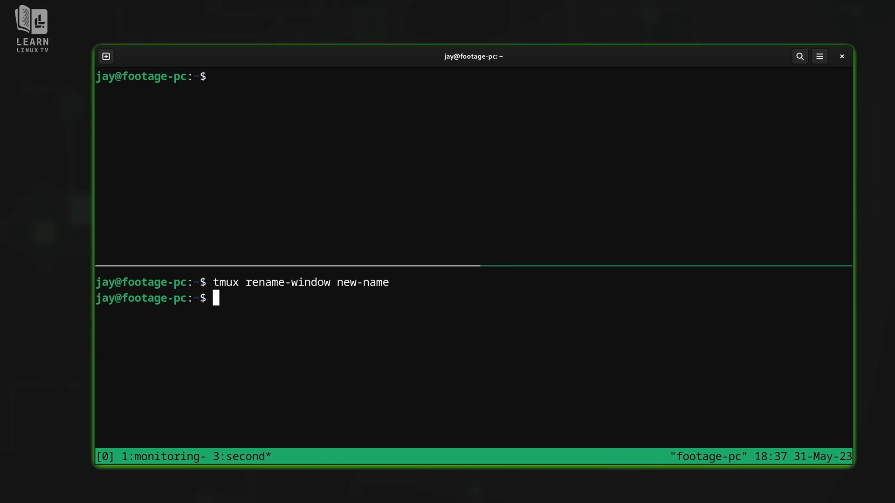